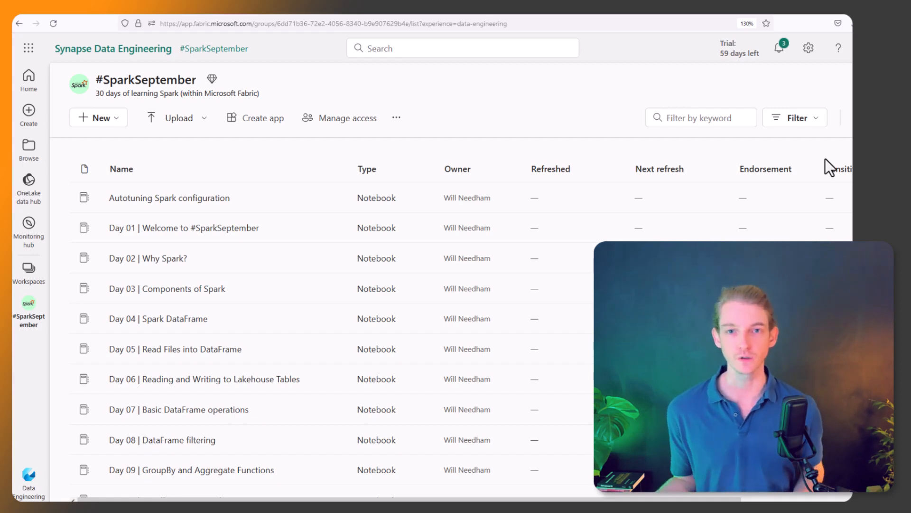
mouse_move(512, 87)
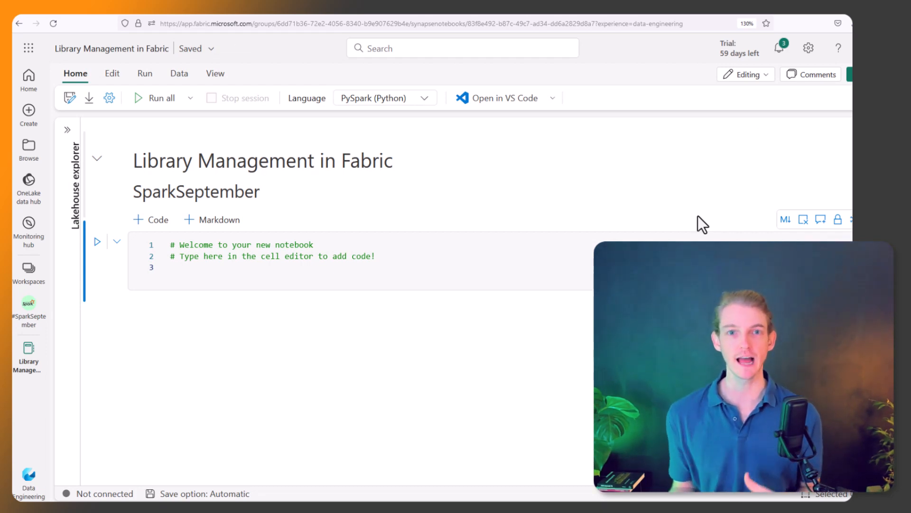
Place the cursor in the first code cell of the Library Management in Fabric notebook
click(291, 267)
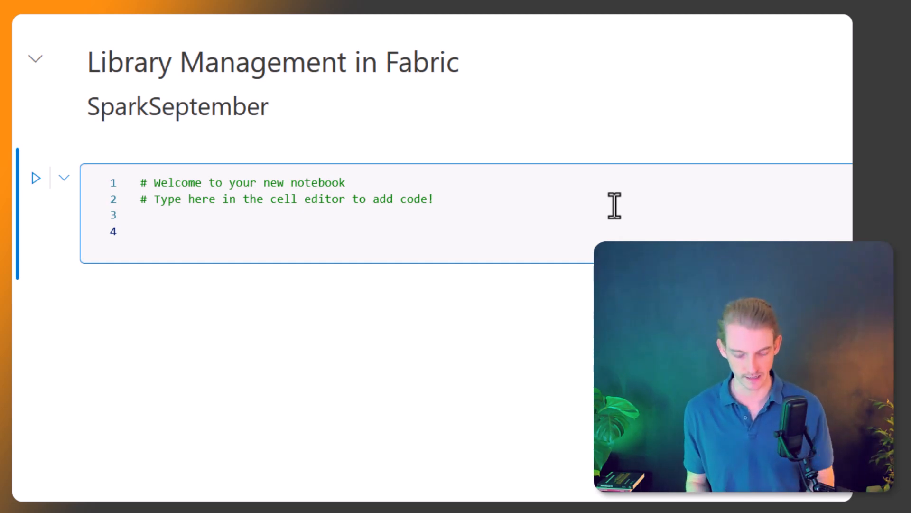
Write 'pip install altair' on the new line and prefix it with % as a magic command
text(!)
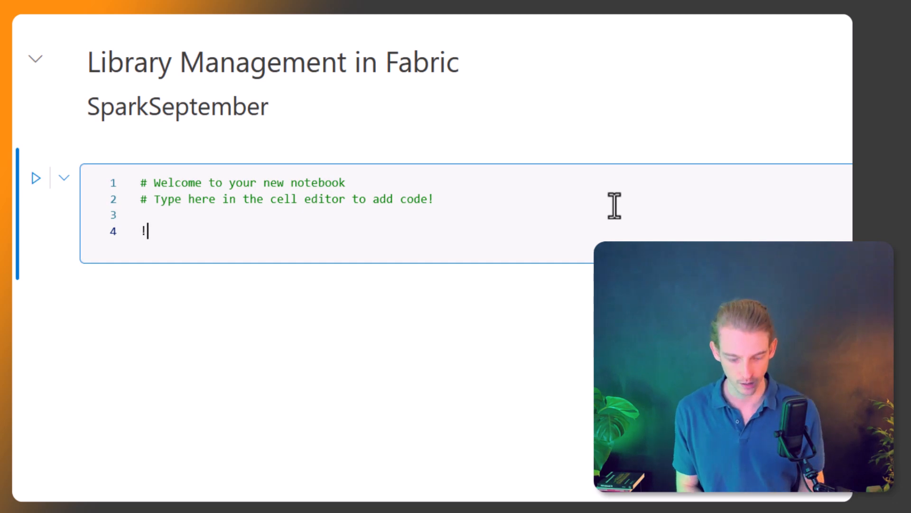
text(pip install a)
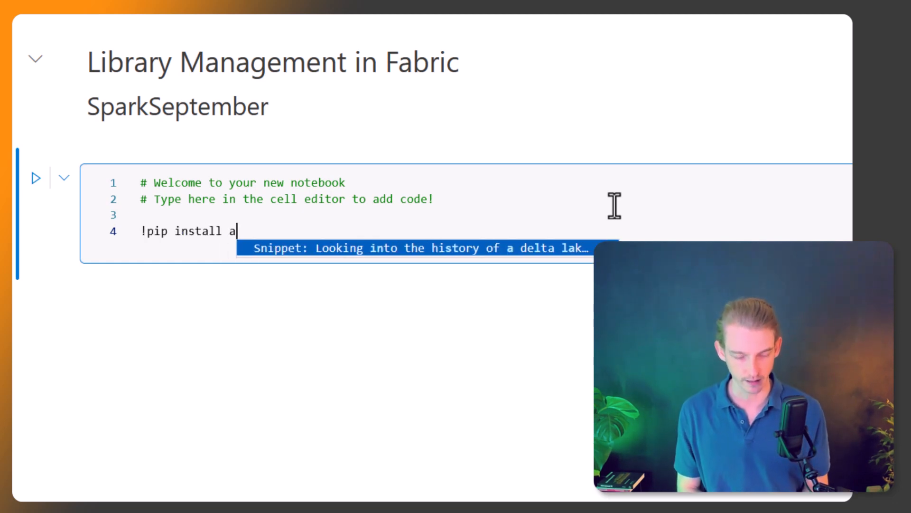
text(ltair)
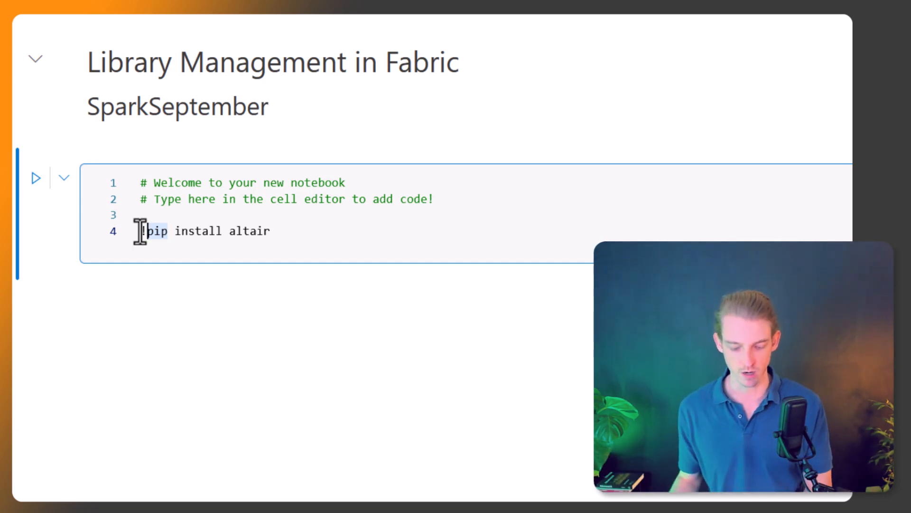
text(%)
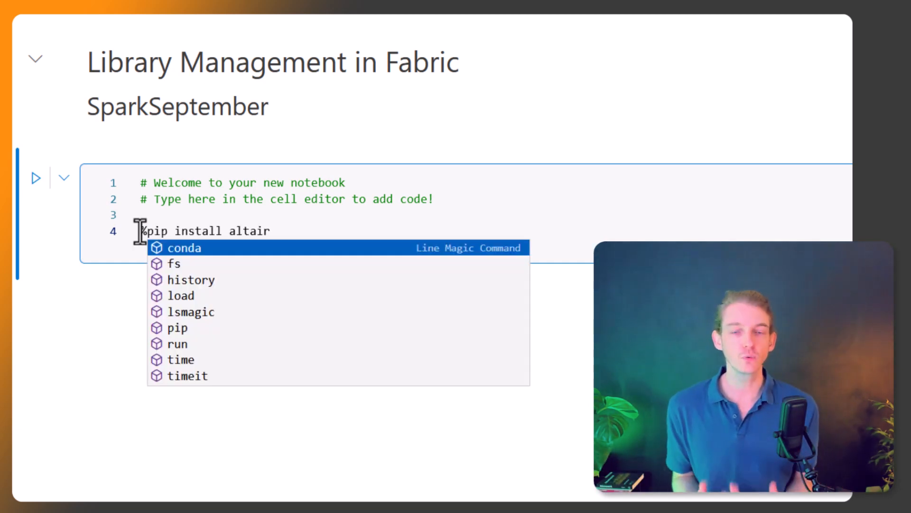
mouse_move(255, 410)
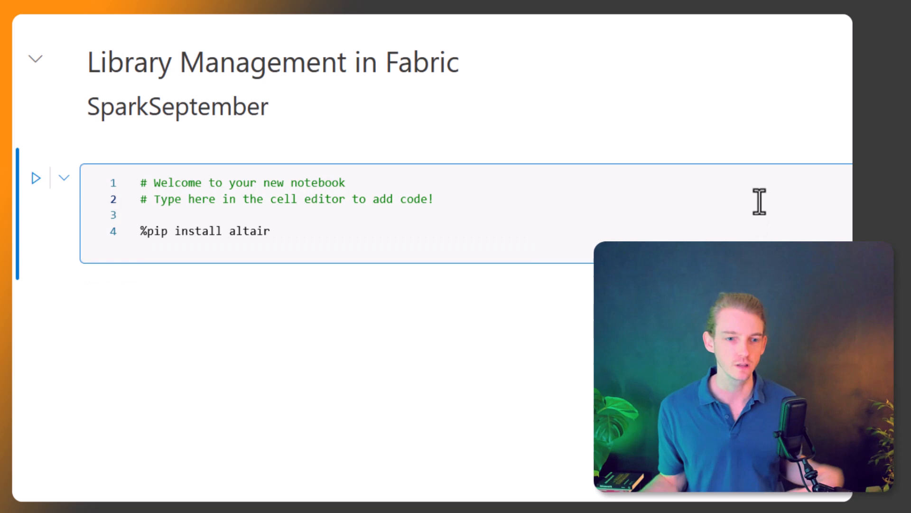
mouse_move(110, 233)
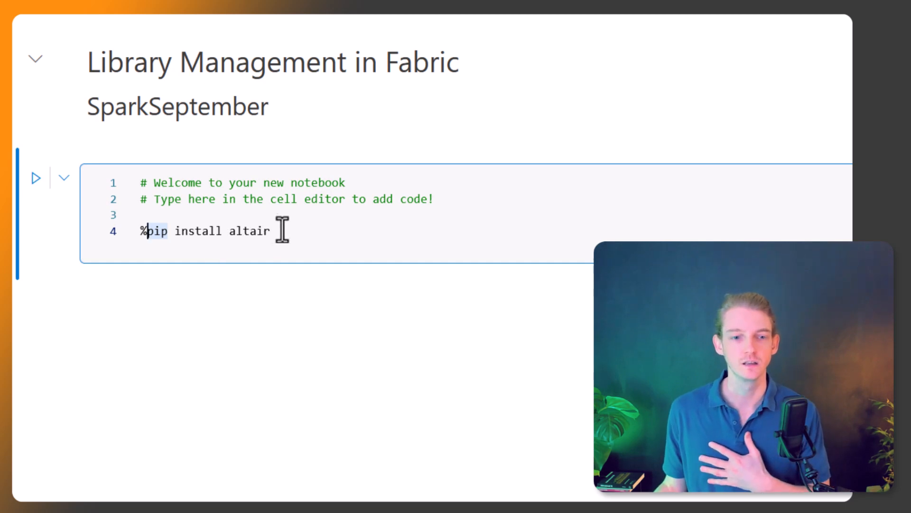
Highlight the %pip install altair line, then go back to the #SparkSeptember workspace
triple_click(203, 231)
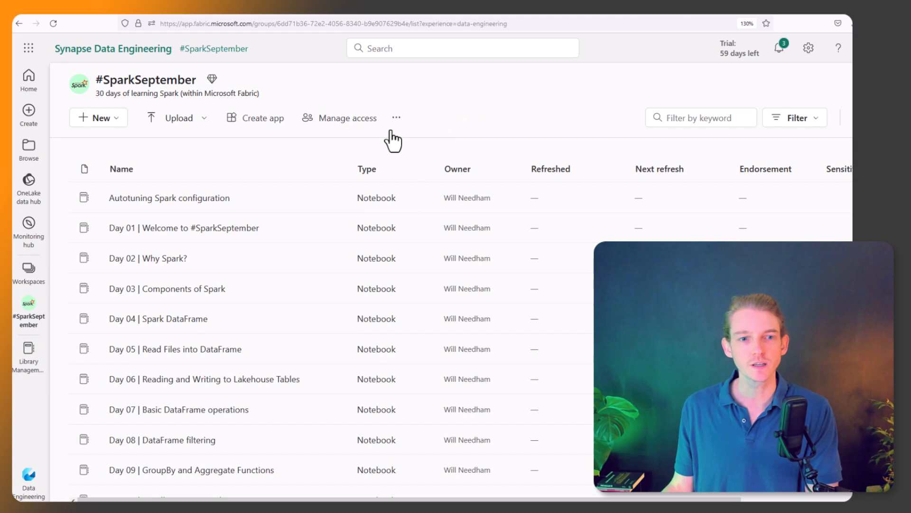
Open #SparkSeptember workspace settings at Data Engineering/Science > Library management
click(396, 118)
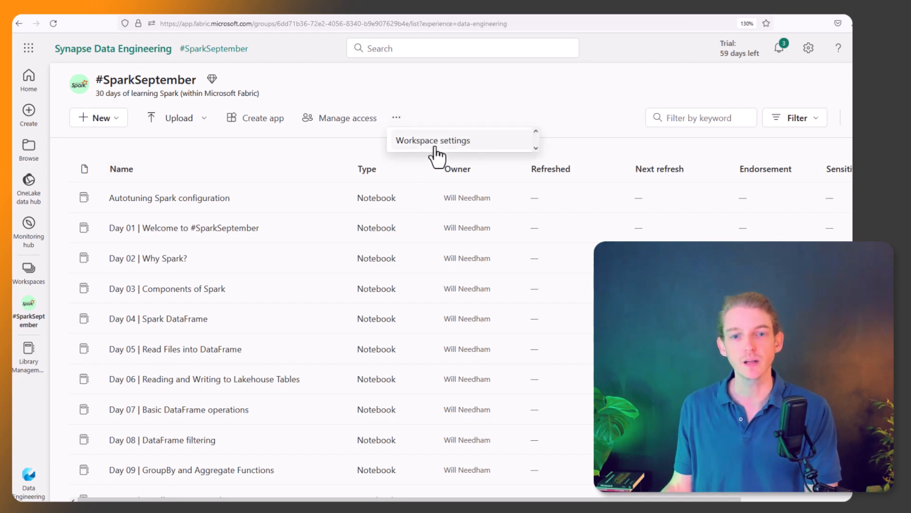
click(432, 140)
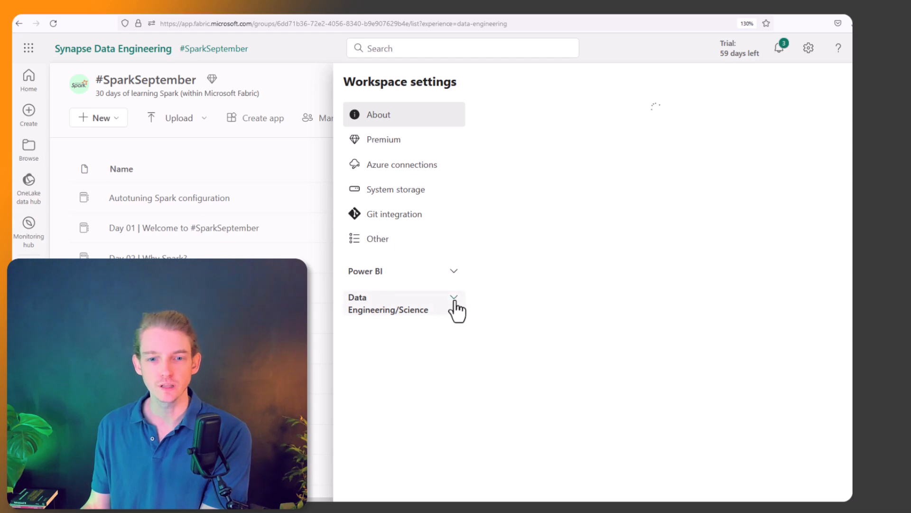
click(454, 302)
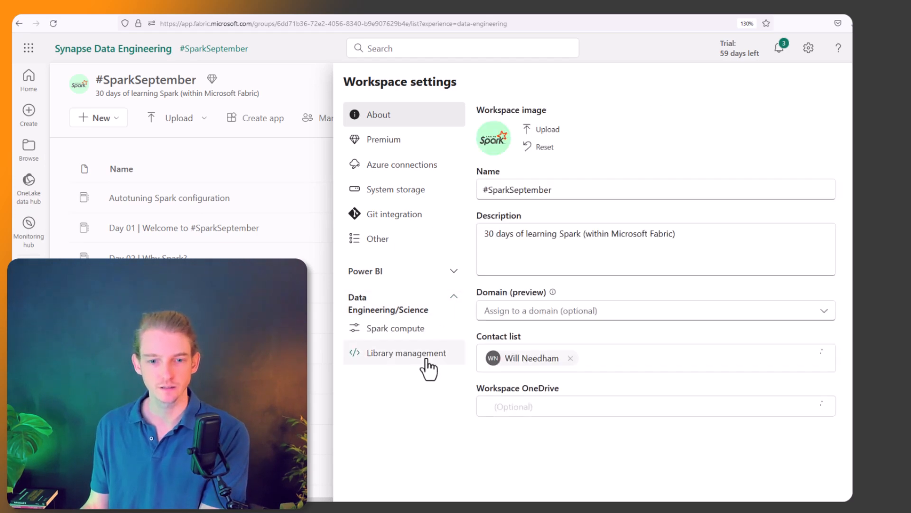
click(406, 352)
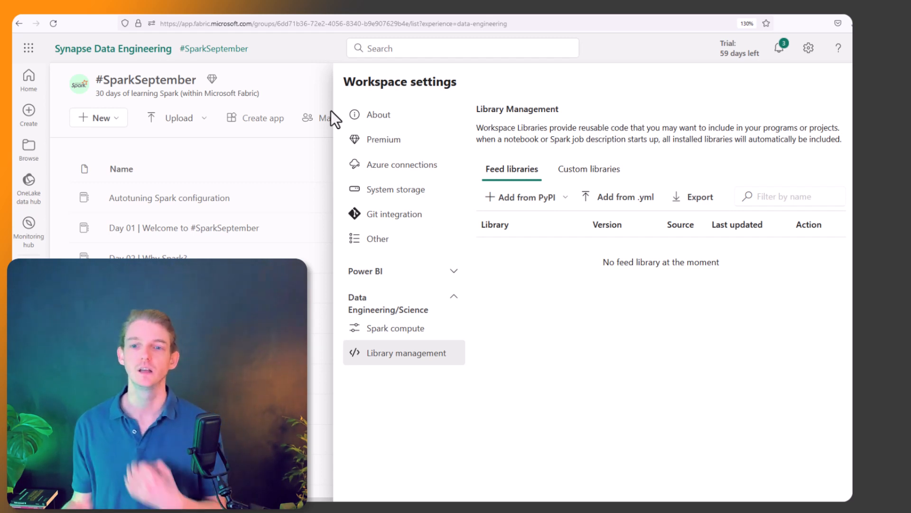
mouse_move(650, 307)
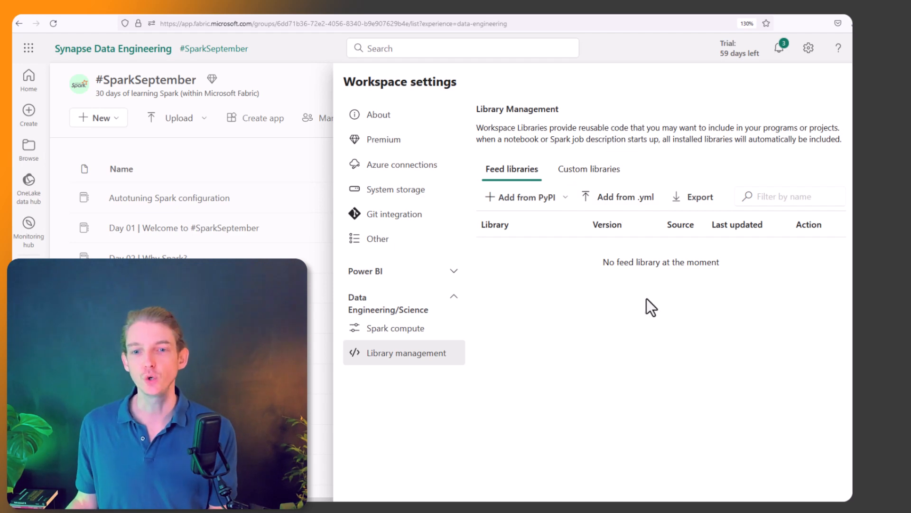
mouse_move(565, 210)
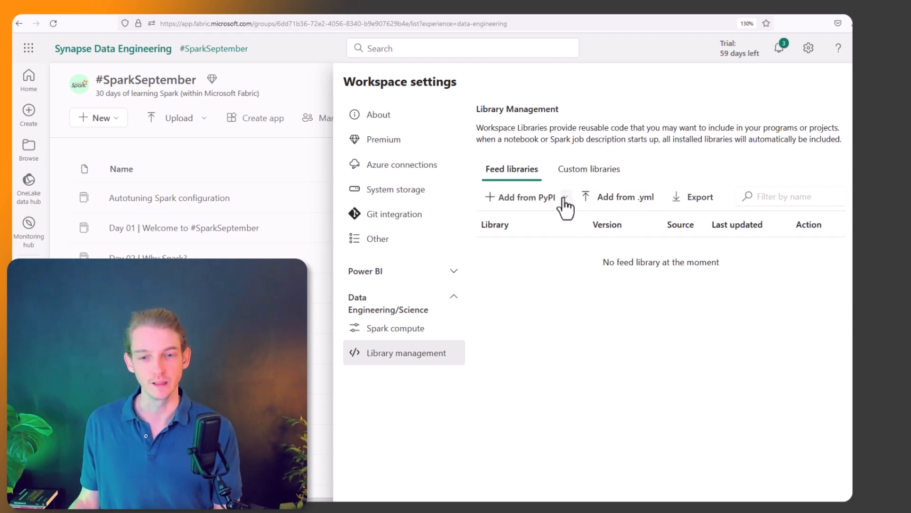
Add a PyPI feed library 'altair' at version 5.1.1
click(519, 197)
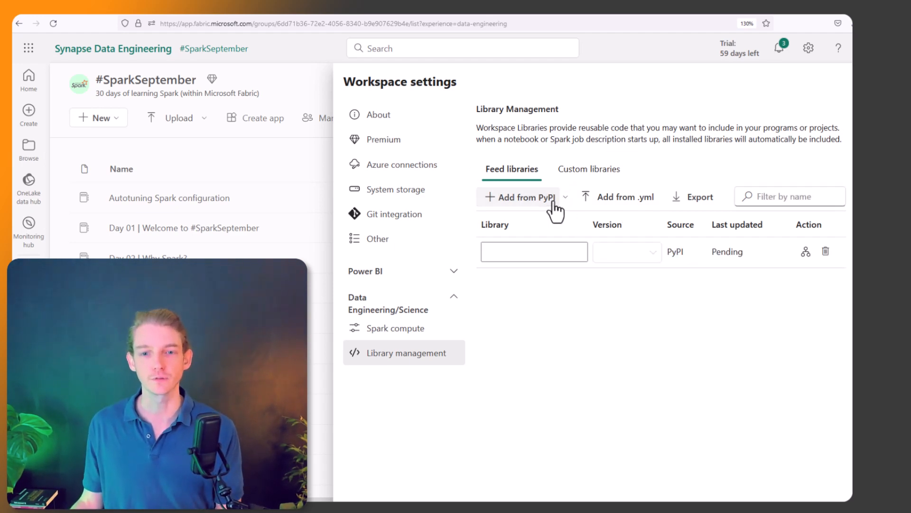
mouse_move(572, 300)
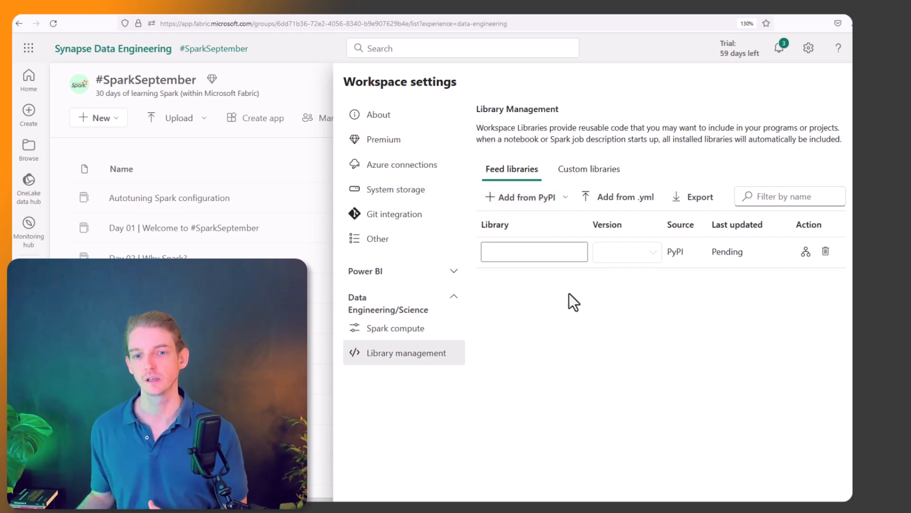
click(534, 252)
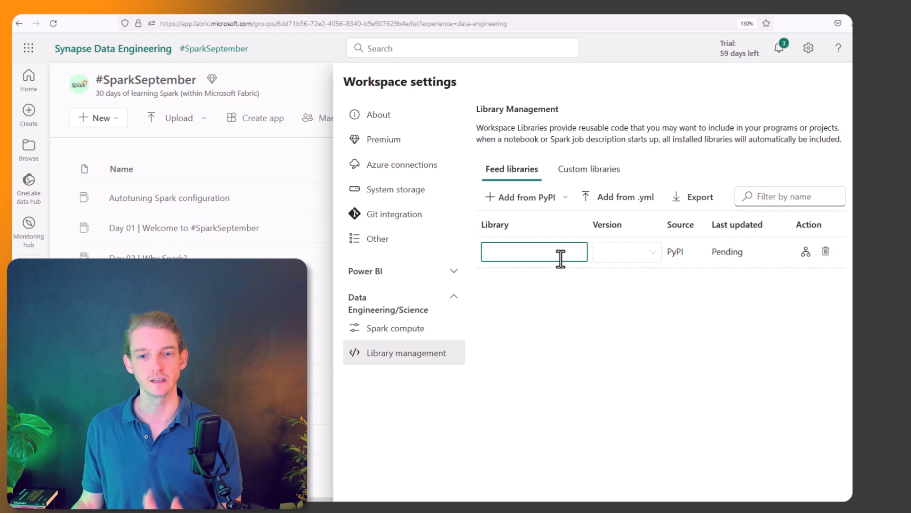
text(a)
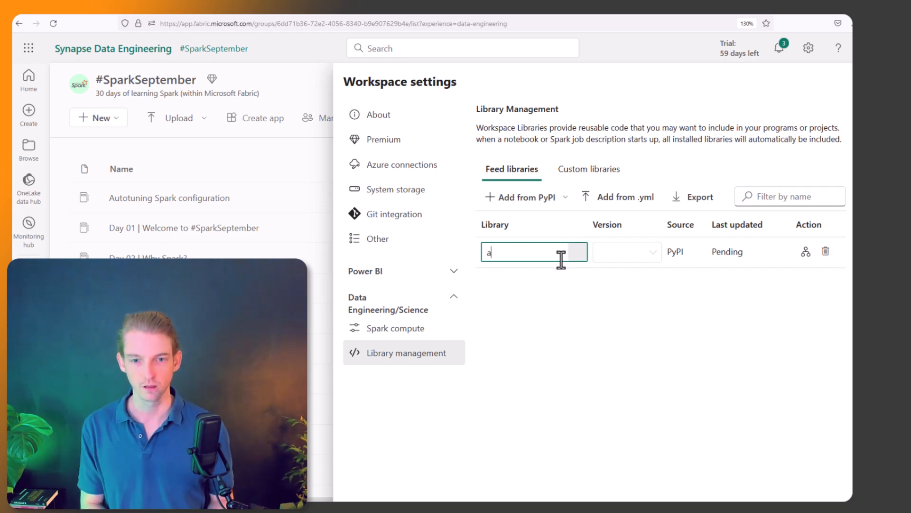
text(ltair)
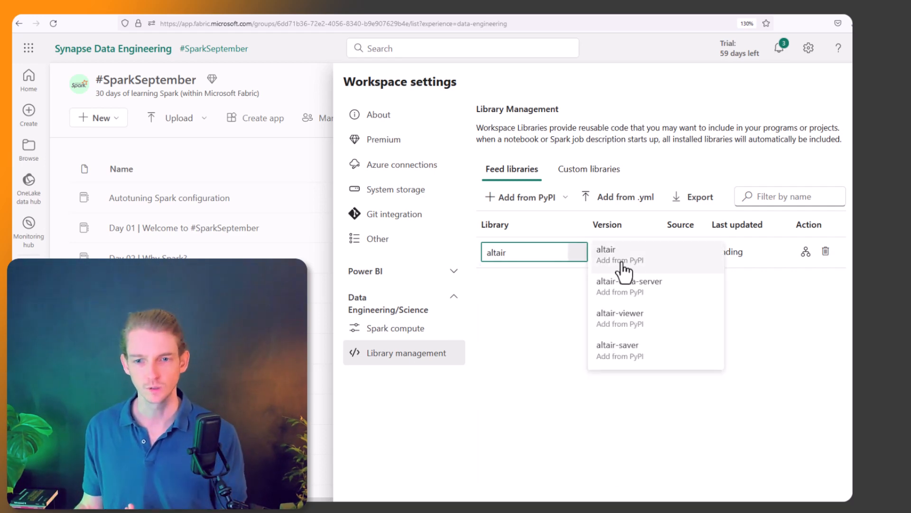
click(606, 249)
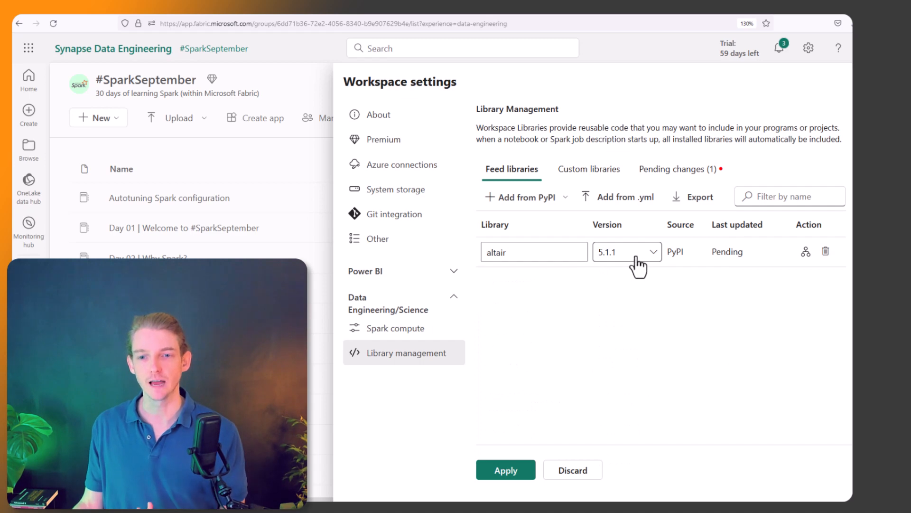
click(627, 252)
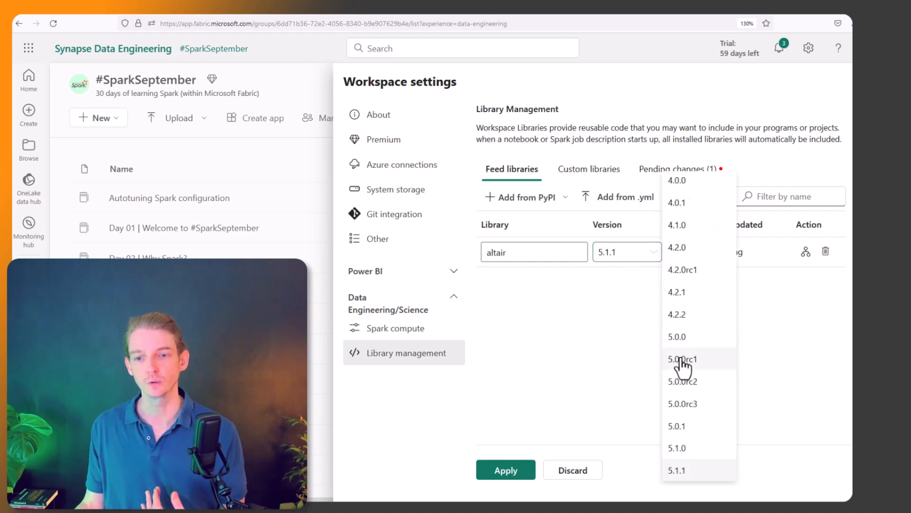
mouse_move(680, 339)
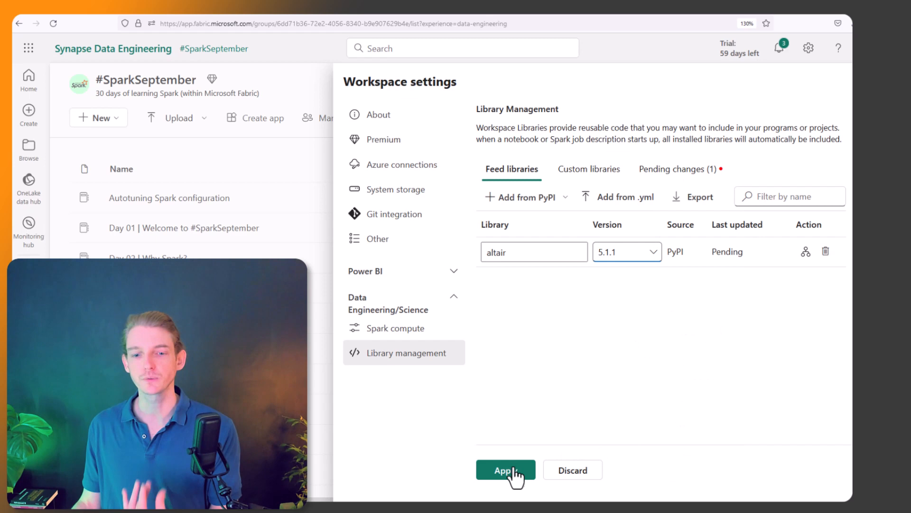
mouse_move(639, 261)
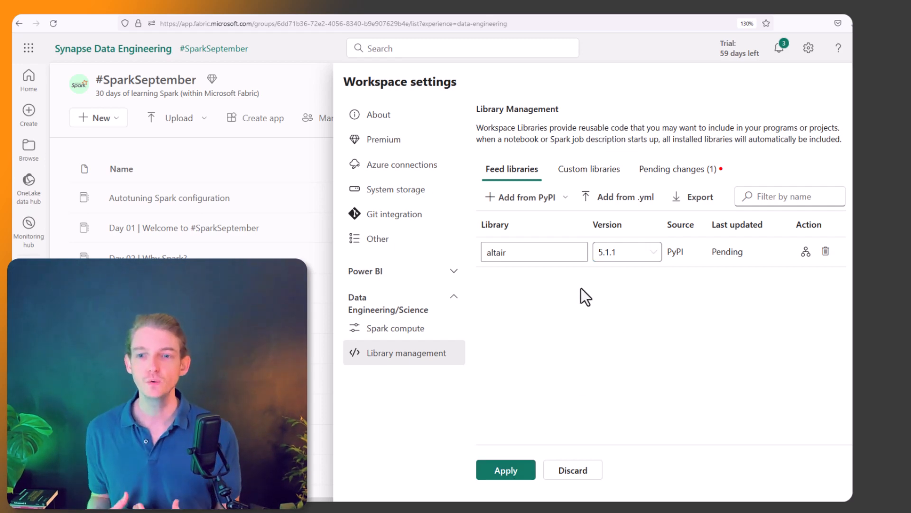
mouse_move(834, 262)
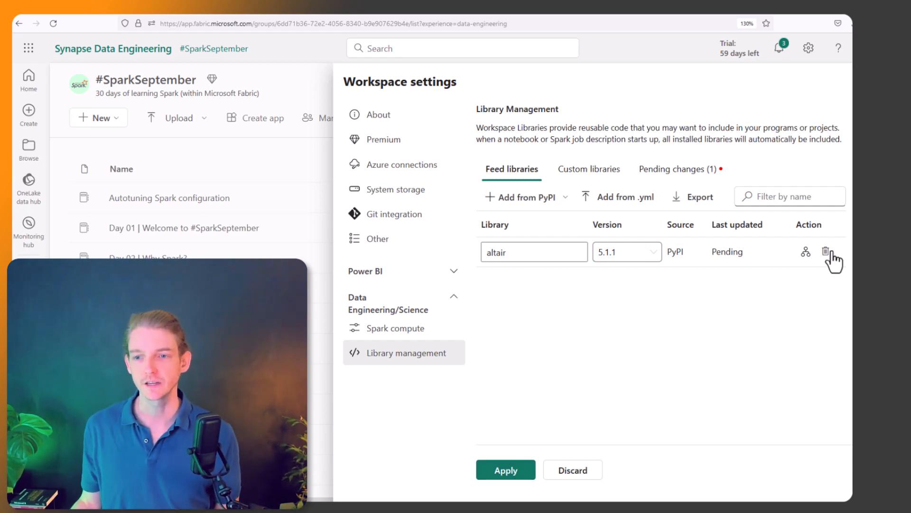
Delete the pending altair entry and switch to the Custom libraries list
click(565, 196)
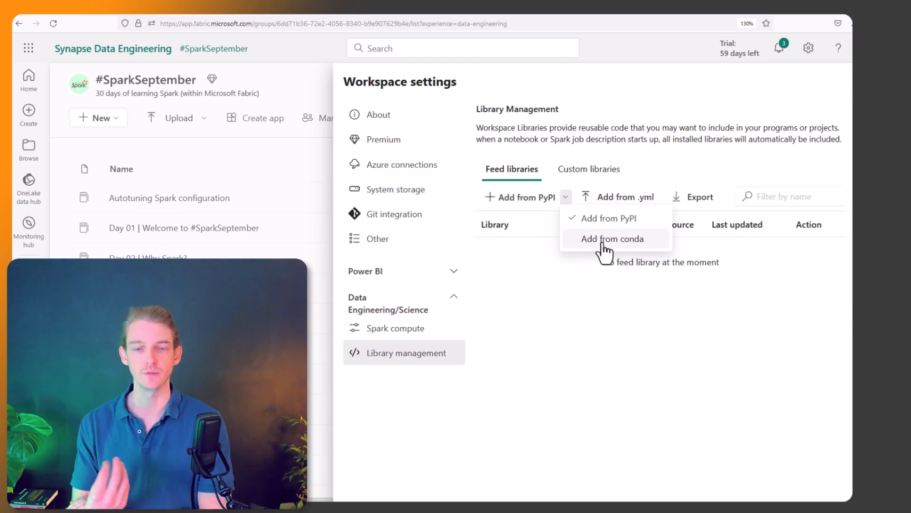
mouse_move(654, 253)
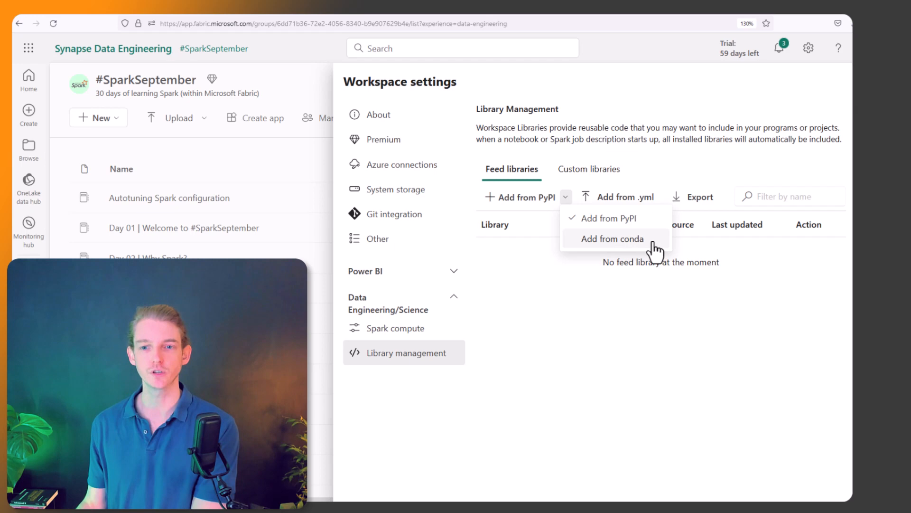
click(589, 168)
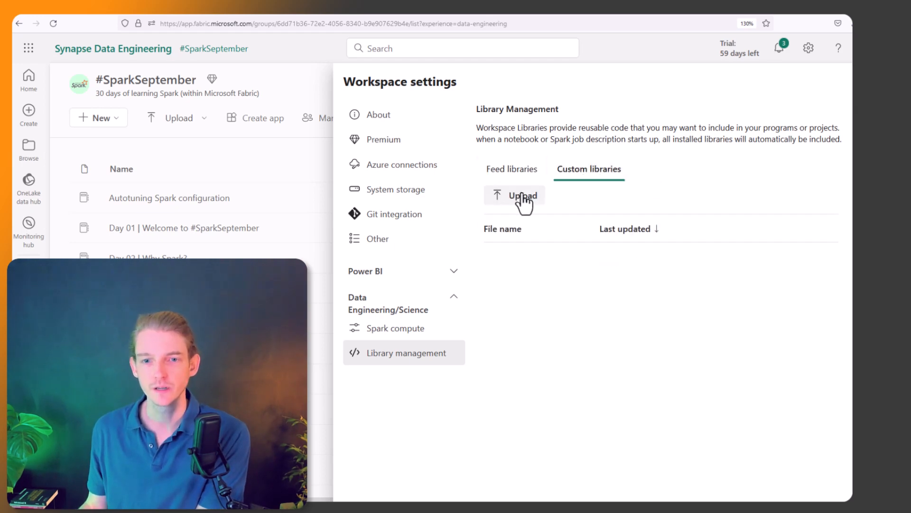
Upload the great_expectations .whl file from Downloads as a custom library
click(515, 195)
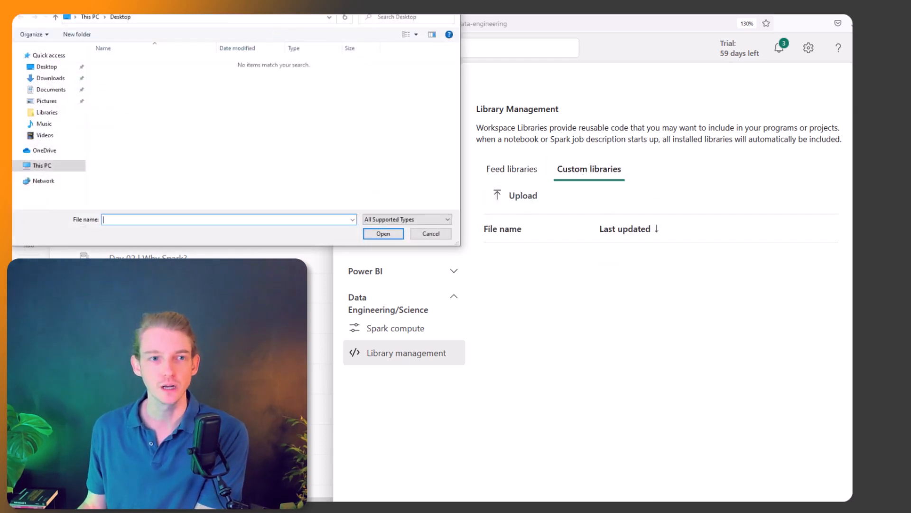
click(51, 77)
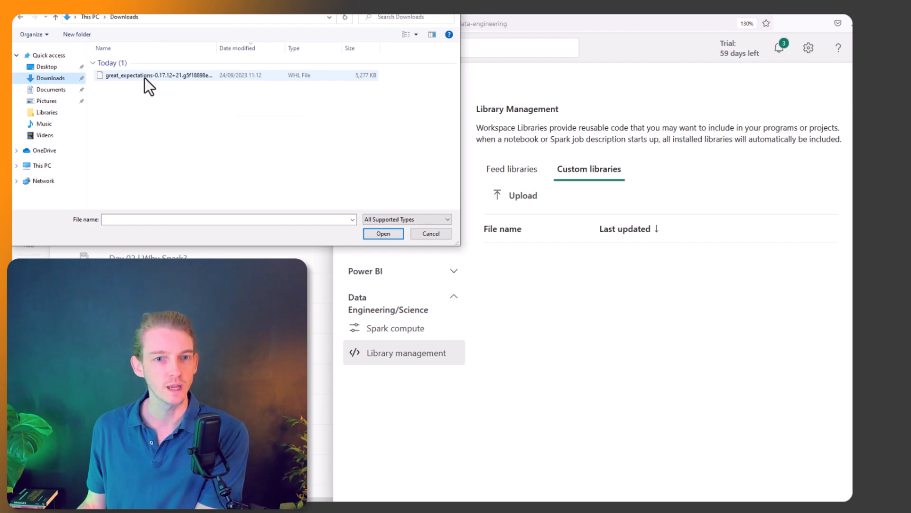
click(430, 233)
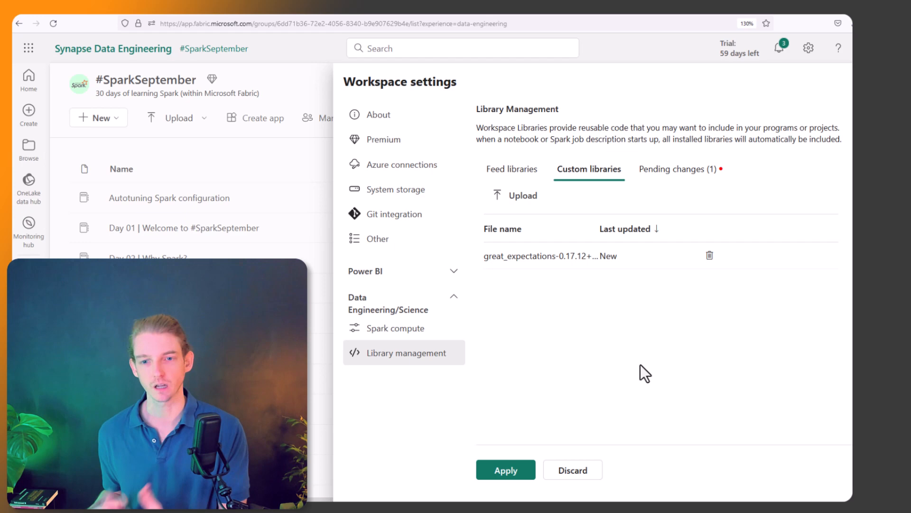
mouse_move(505, 469)
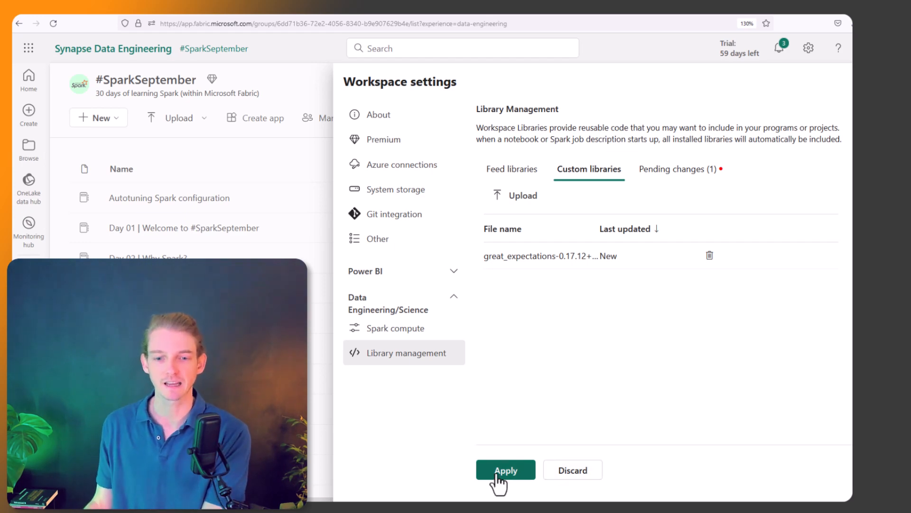
mouse_move(533, 163)
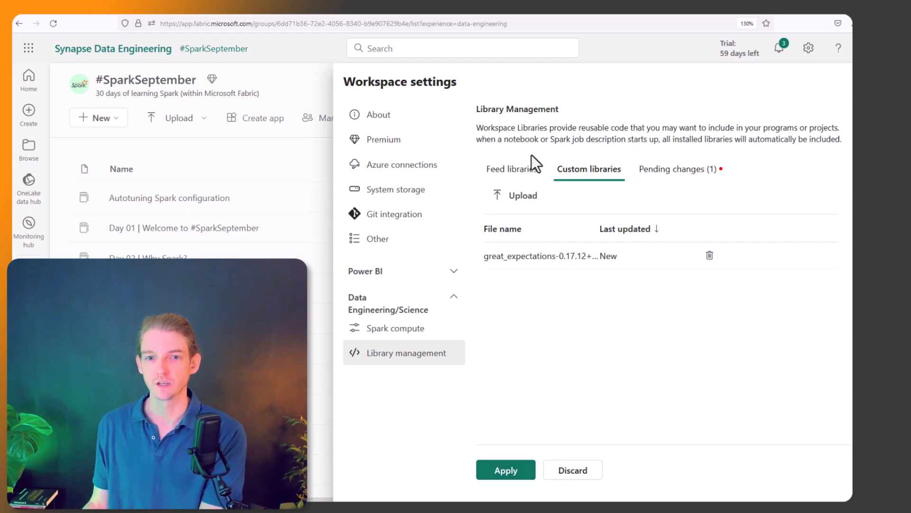
Apply and confirm all library changes, then check Feed libraries and Pending changes
click(505, 469)
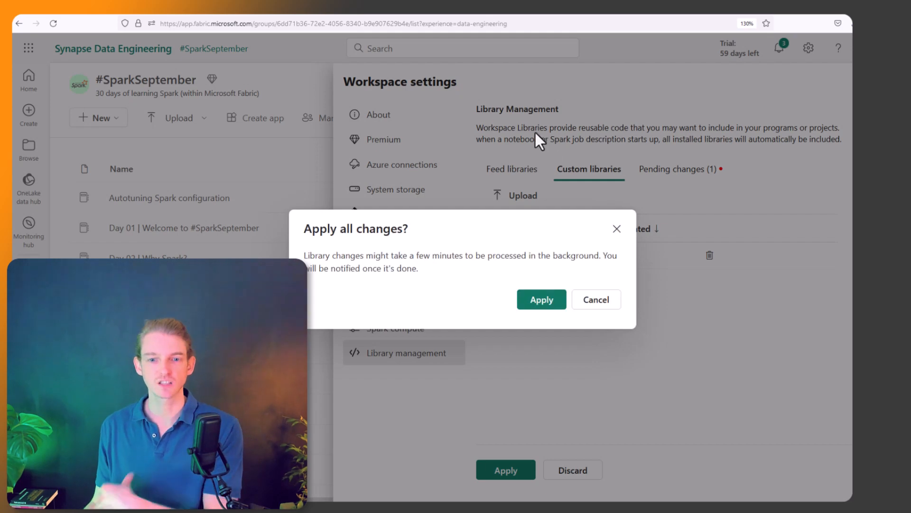
click(540, 300)
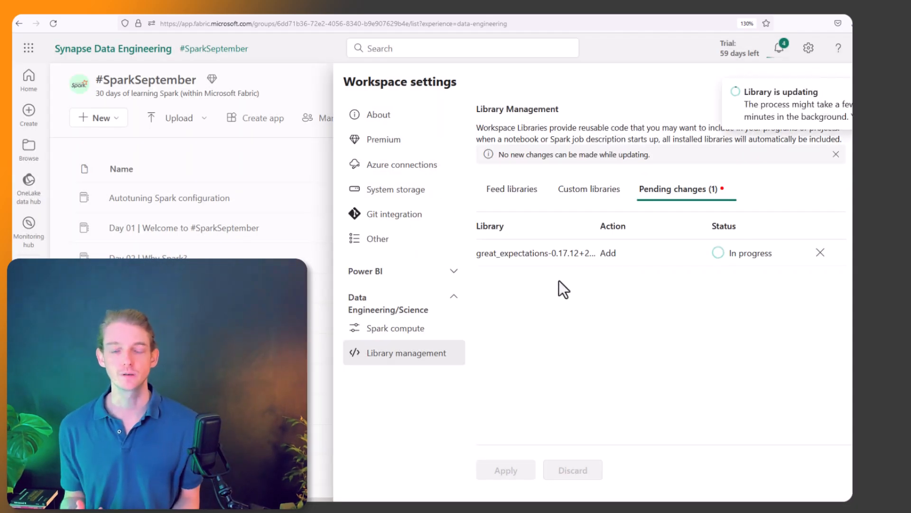
click(511, 189)
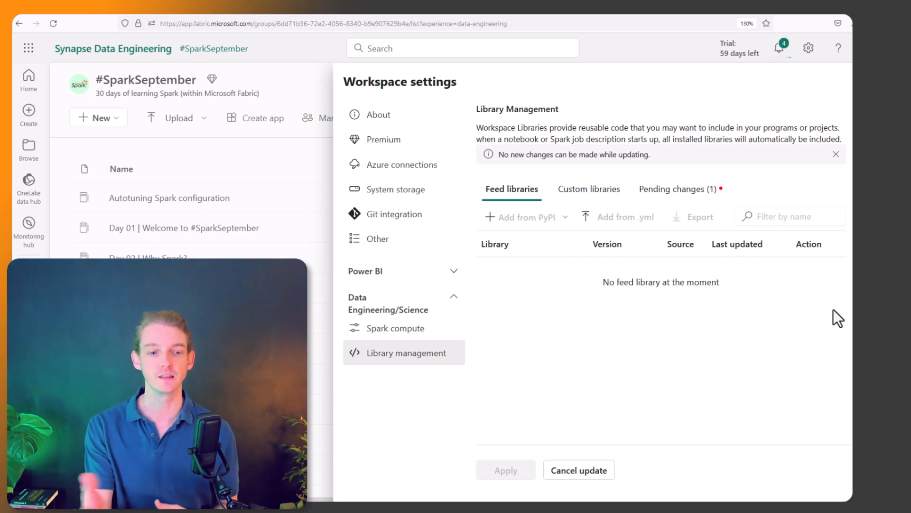
click(676, 189)
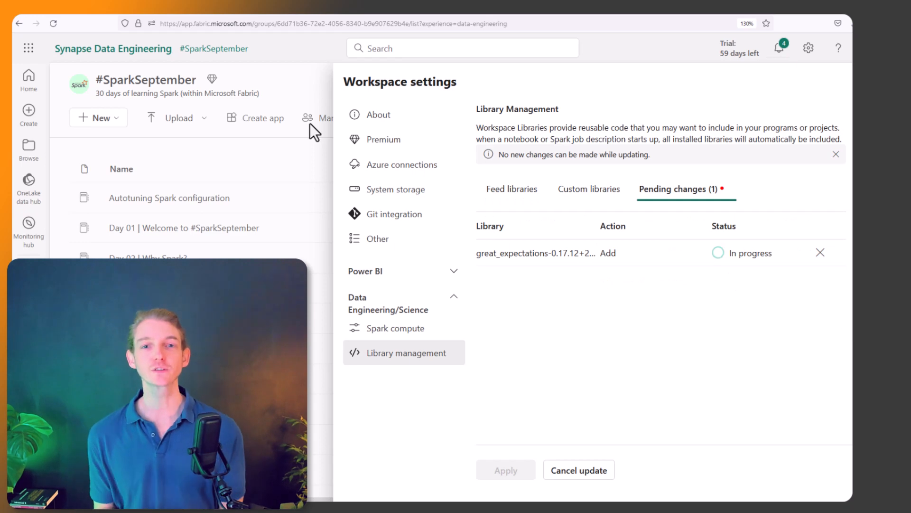